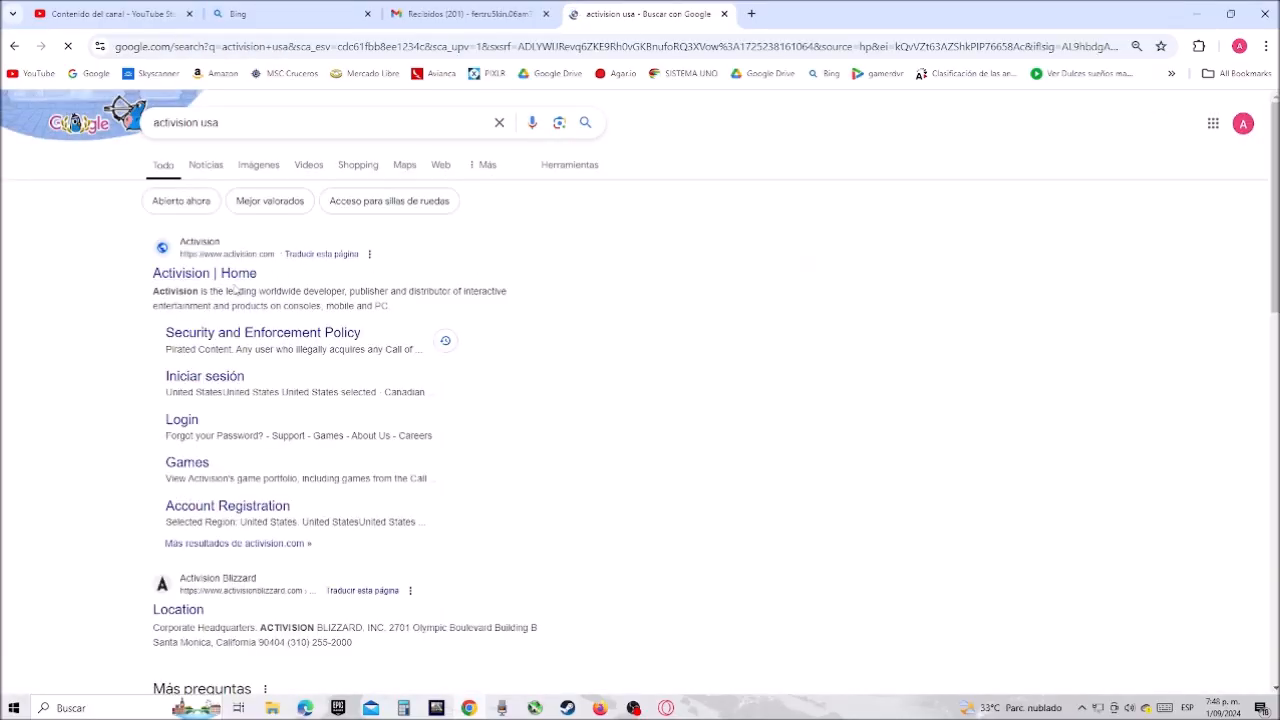
Open the official 'Activision | Home' result from the activision usa search.
click(204, 272)
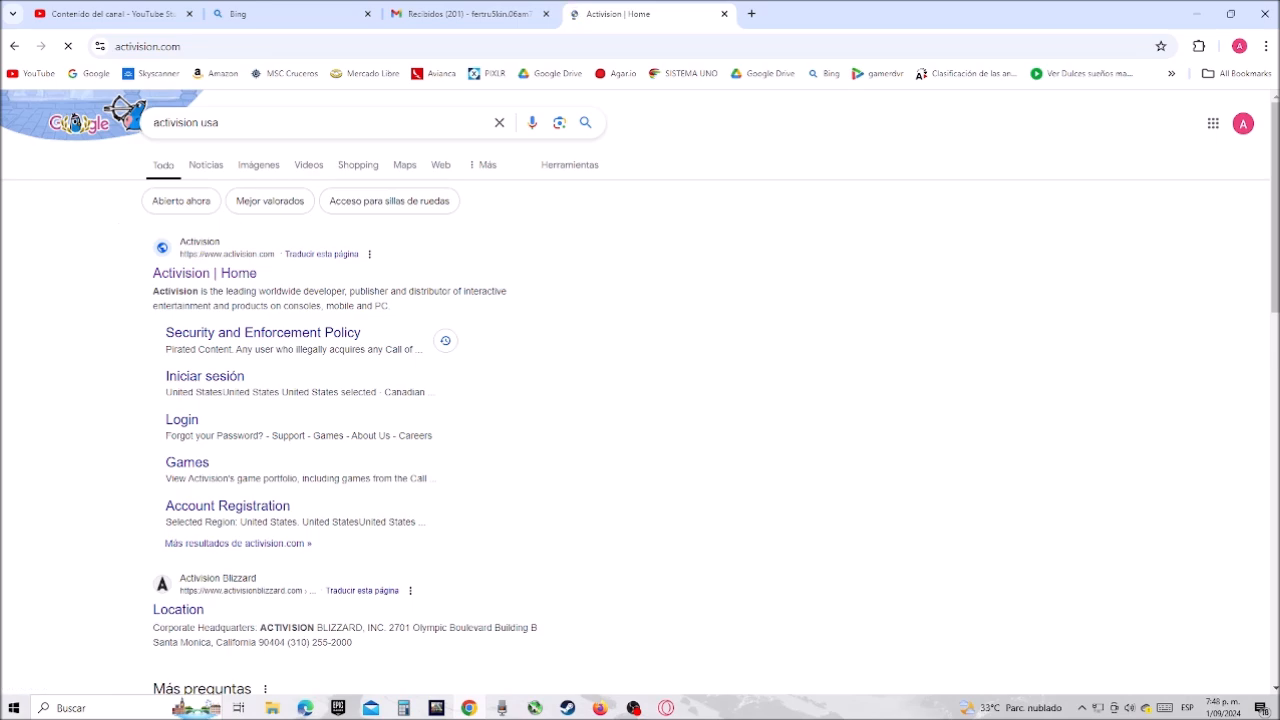
click(204, 272)
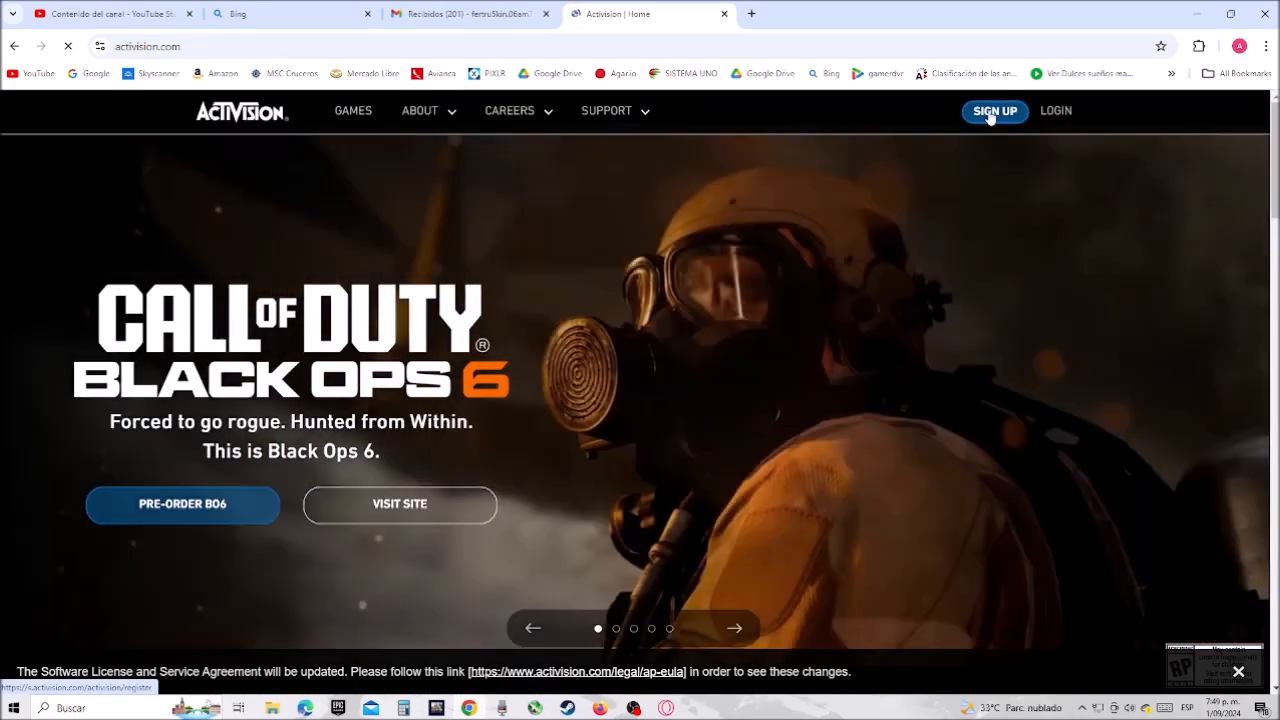
Start a new Activision account from the SIGN UP entry on the home page.
click(994, 112)
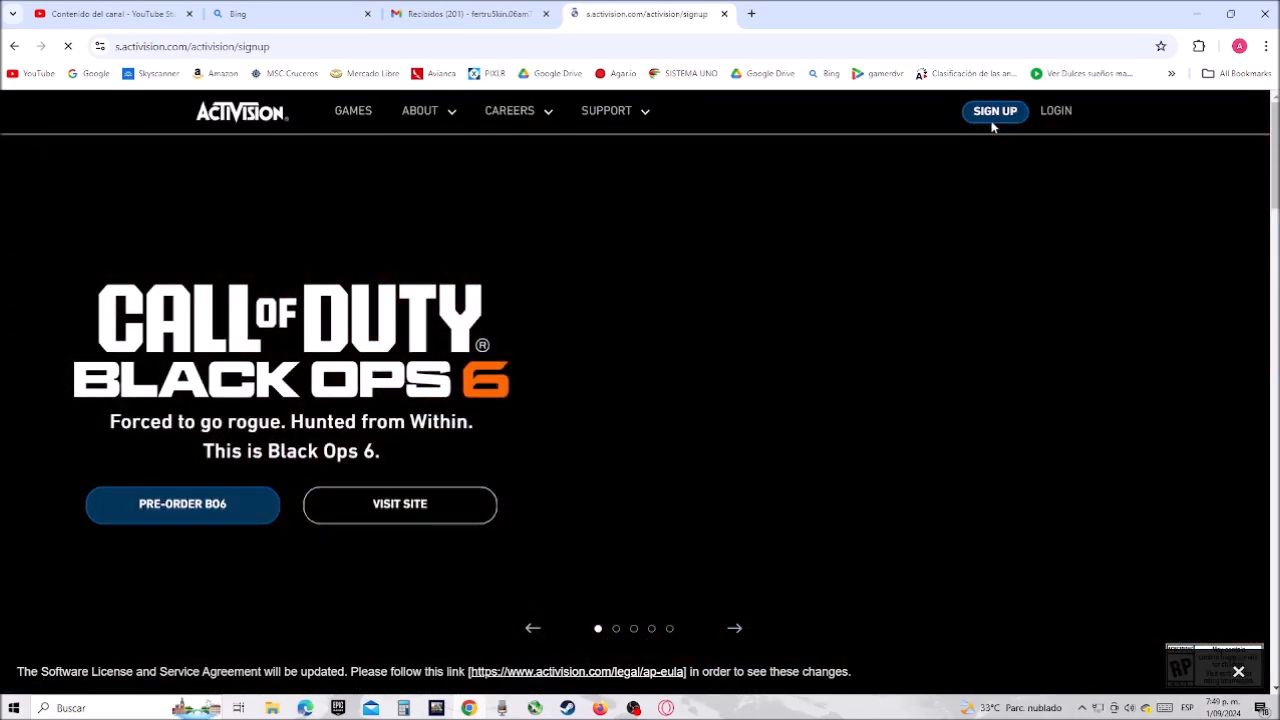
click(992, 112)
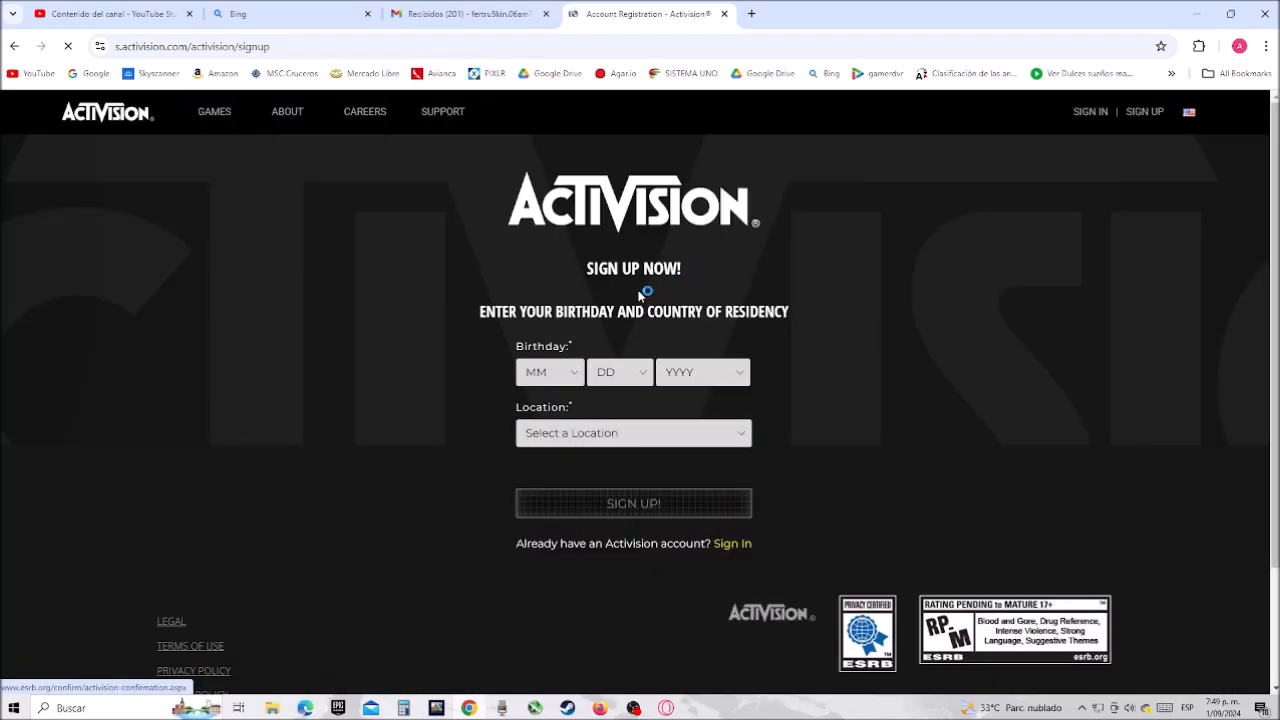
click(704, 372)
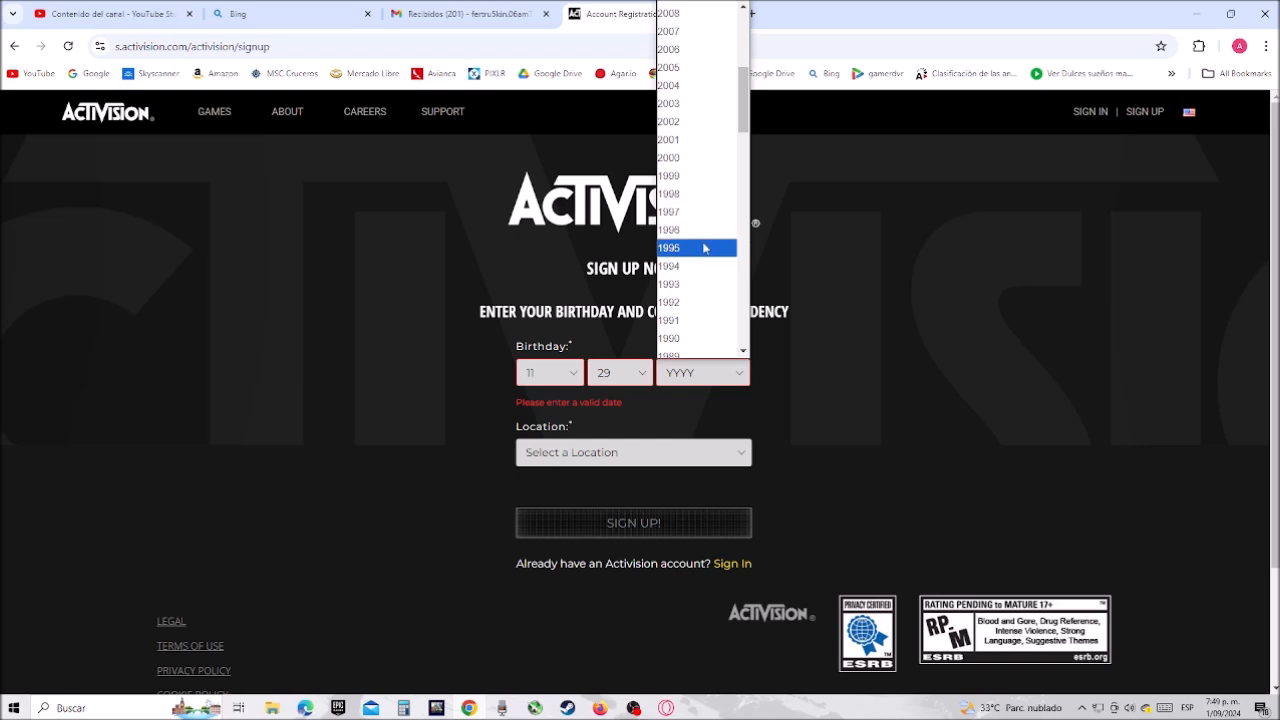
click(632, 452)
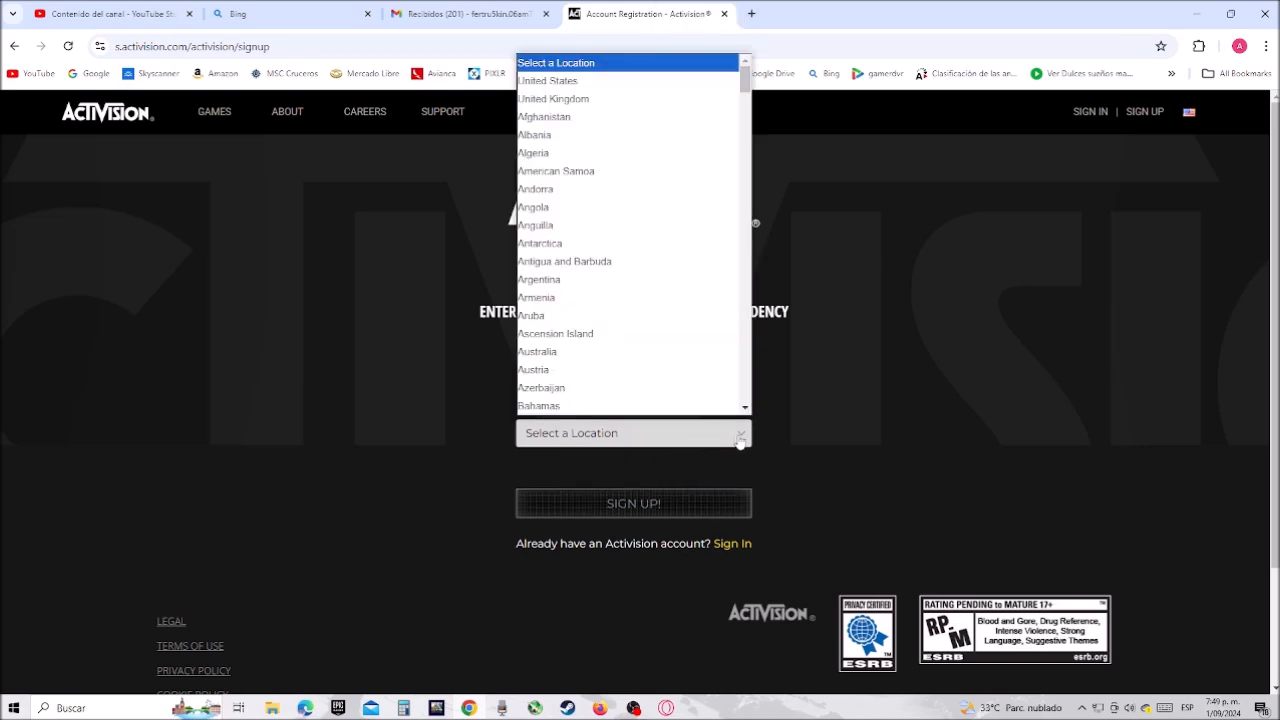
scroll(down, 3)
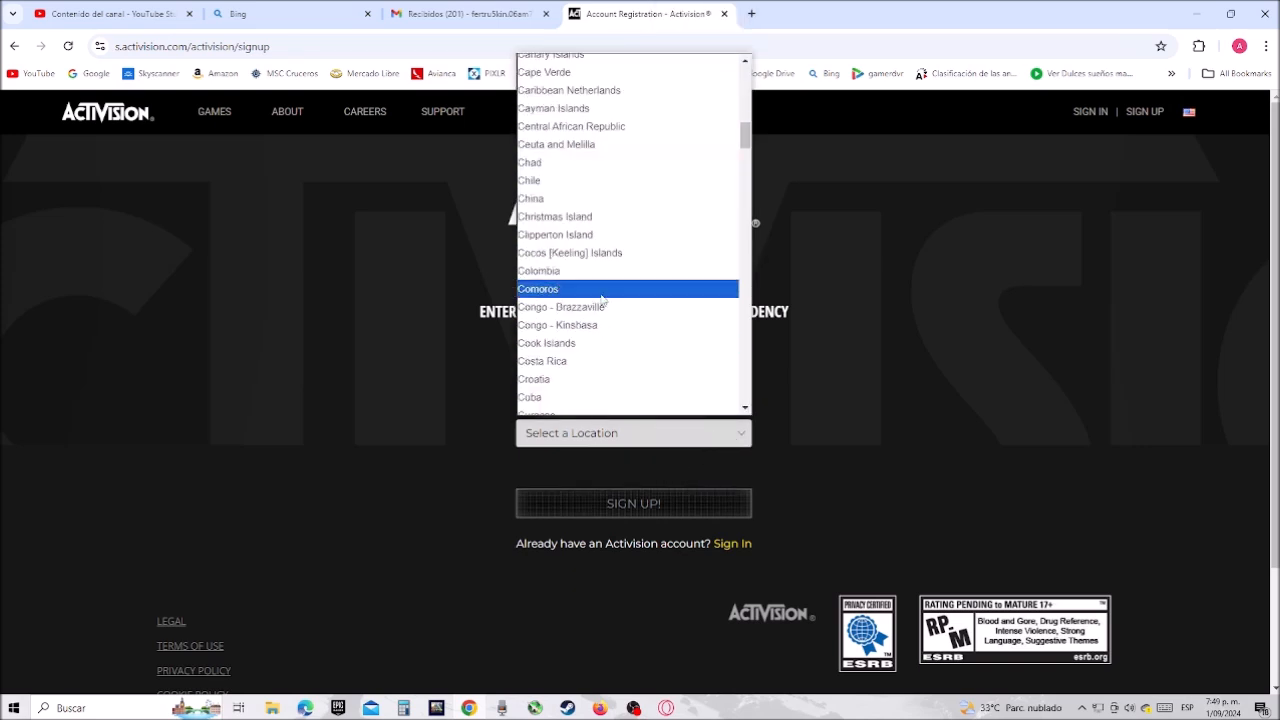
click(538, 270)
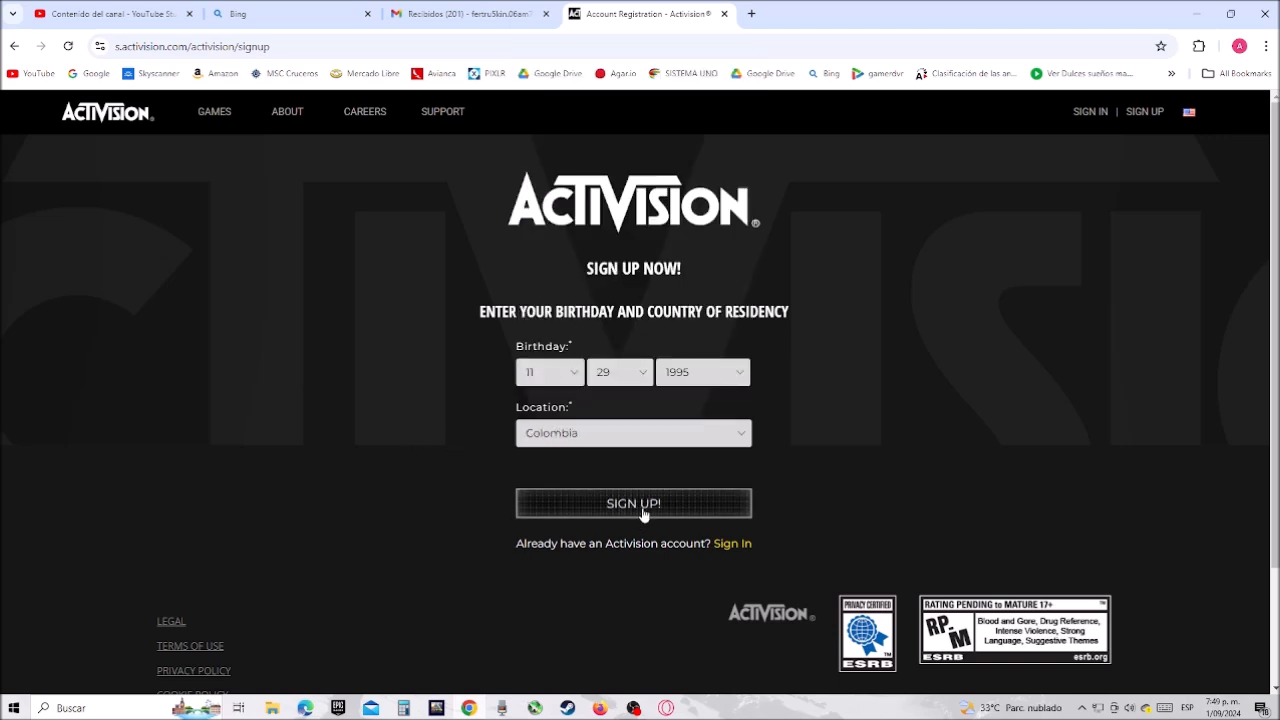
click(632, 504)
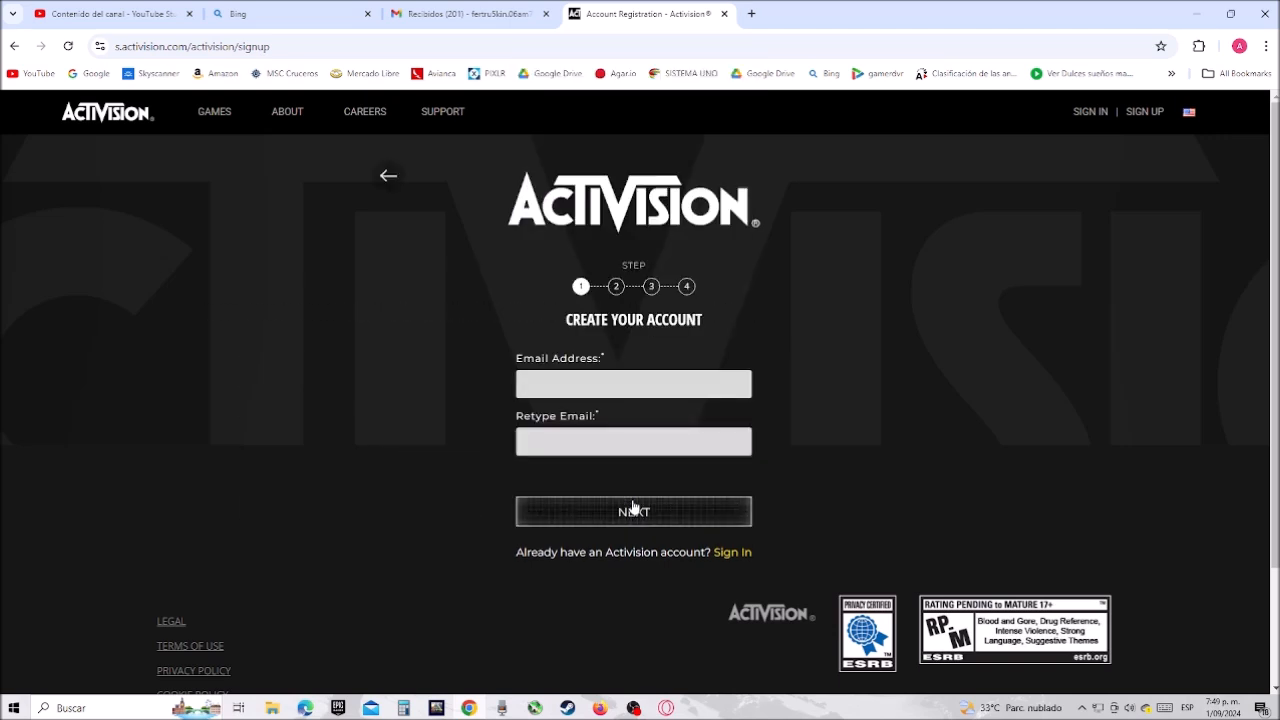
Paste the account email into both email fields and continue to personal info.
right_click(632, 384)
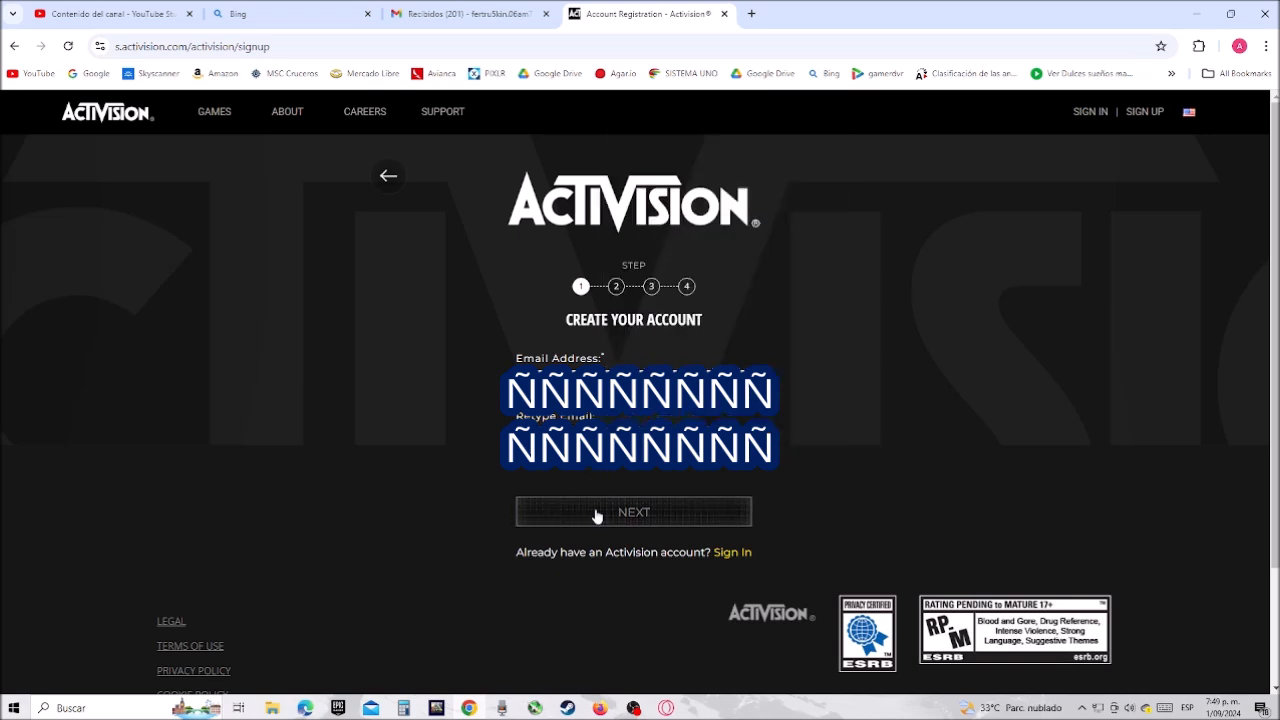
click(632, 512)
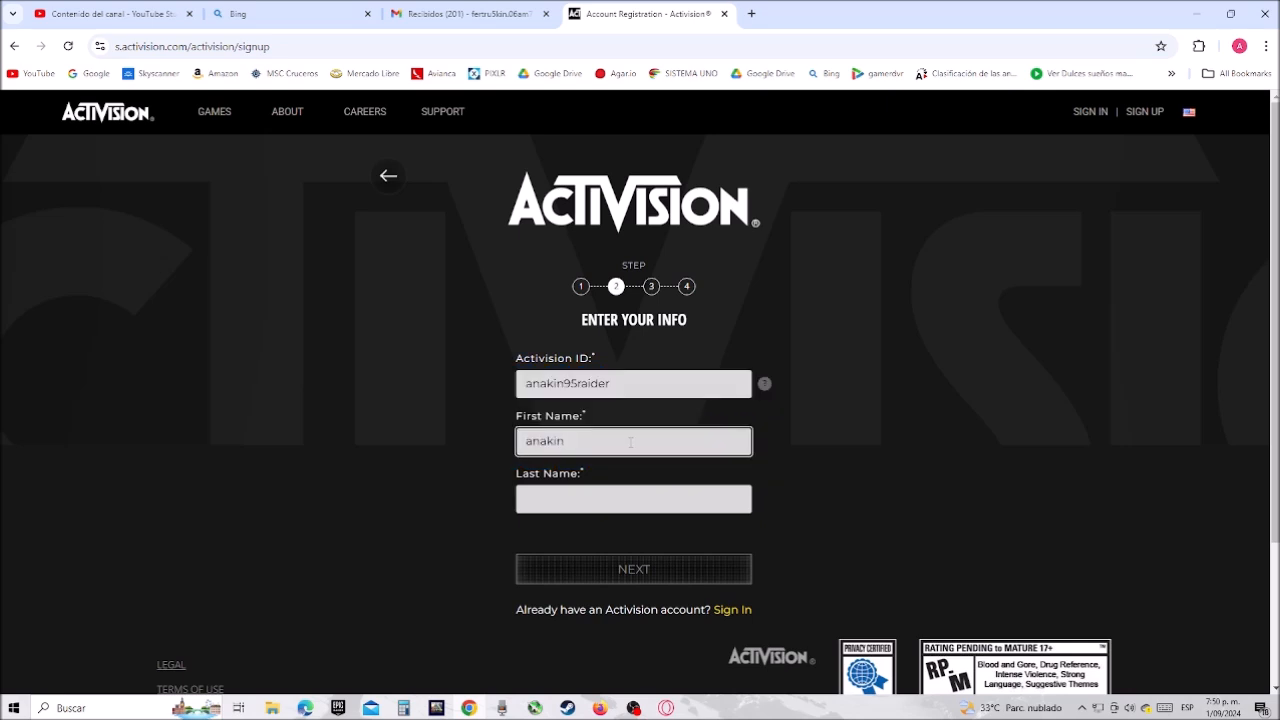
Submit Activision ID anakin95raider with first name anakin and last name raider.
text(r)
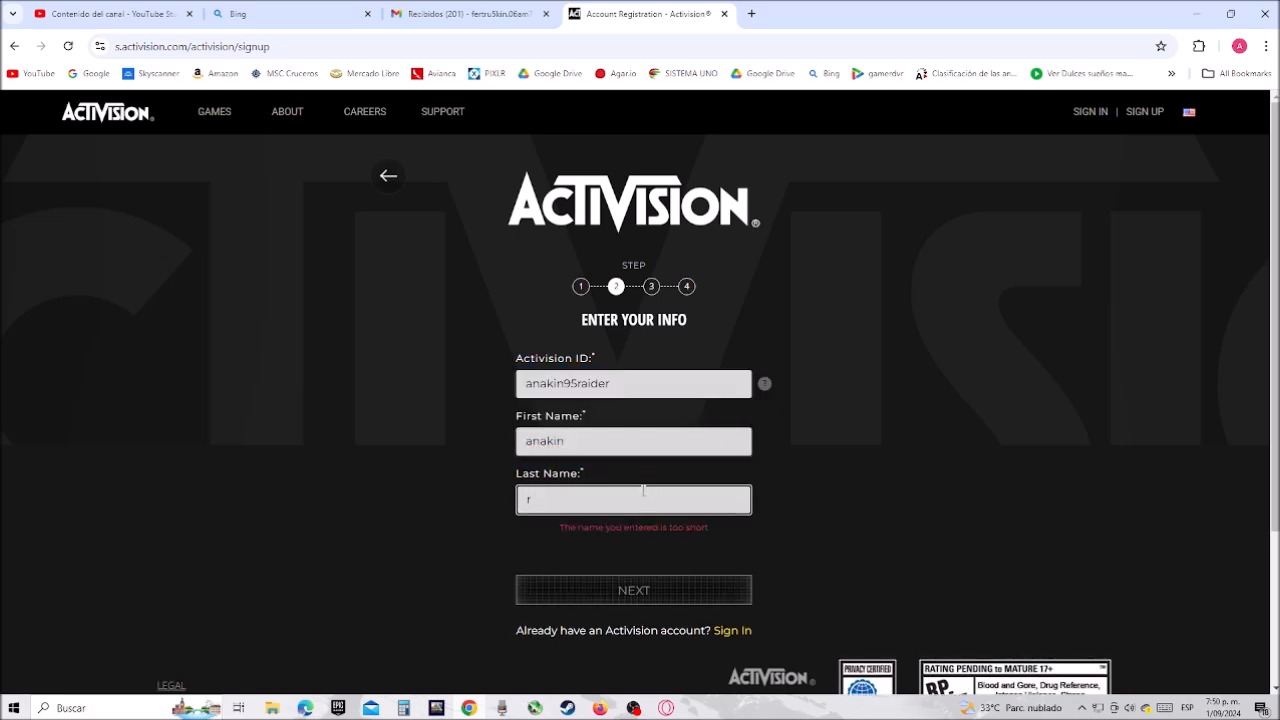
text(aider)
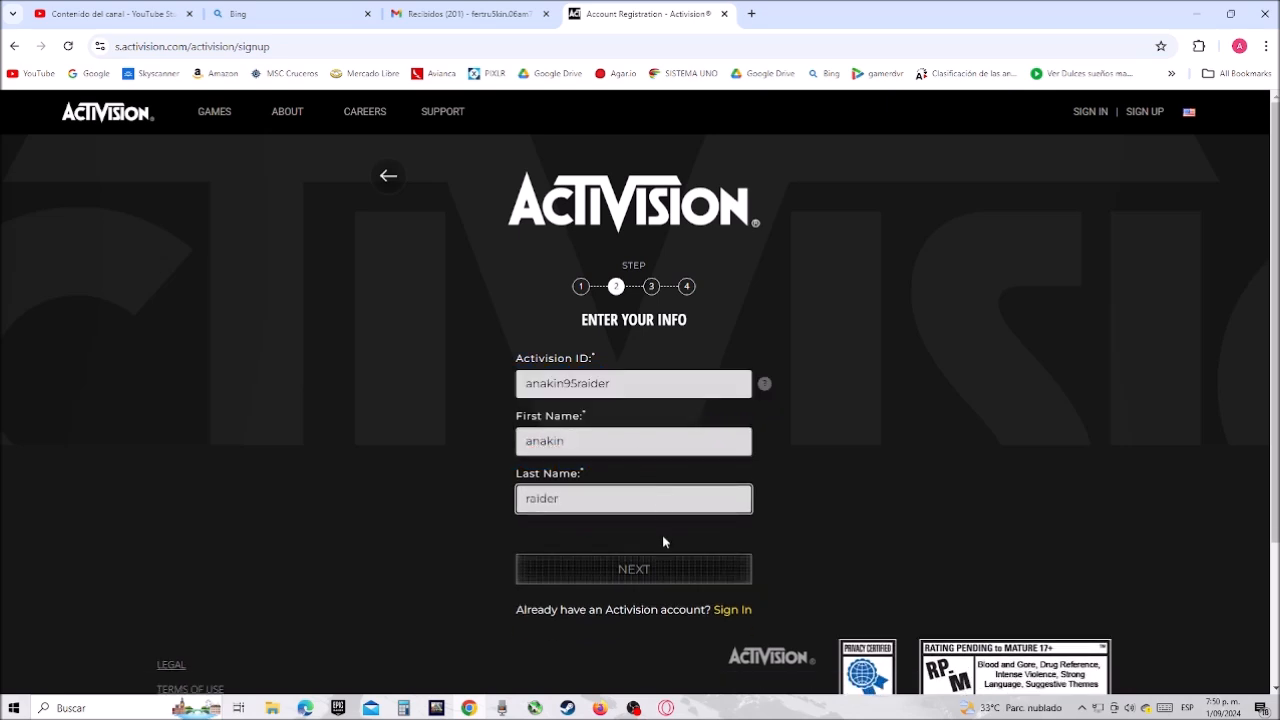
click(632, 568)
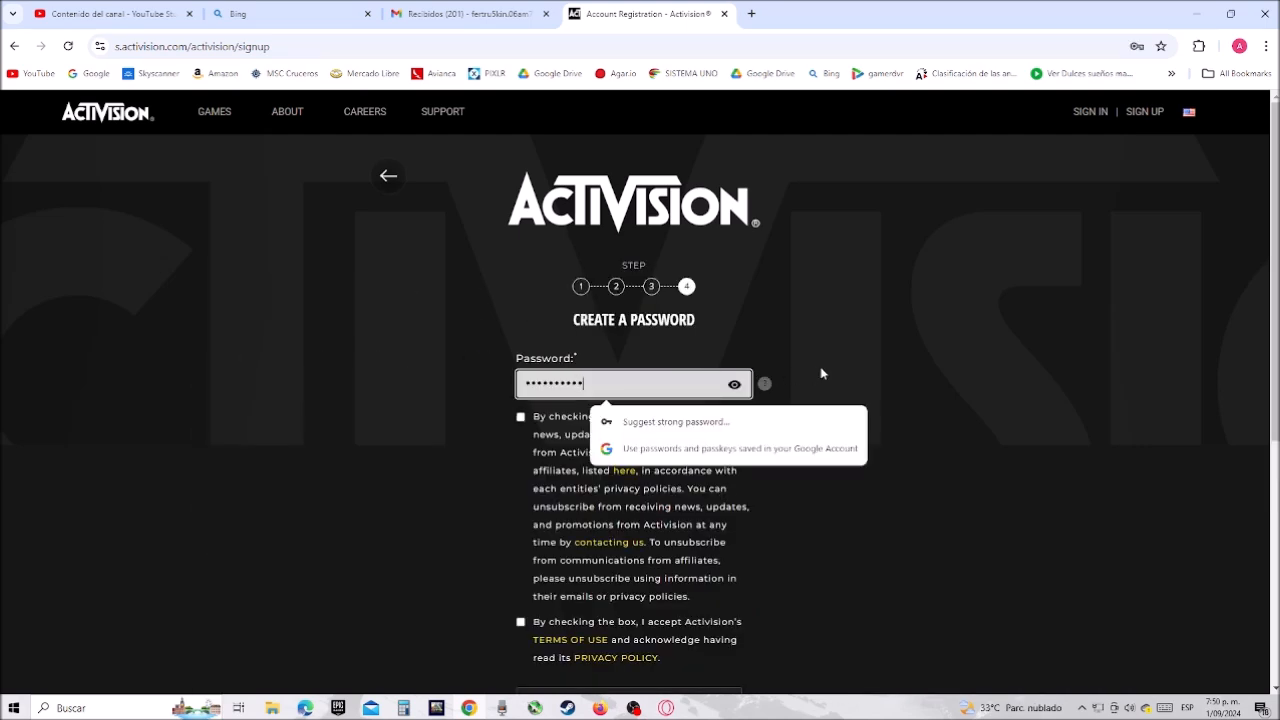
Accept the news consent and terms, pass the 'I'm not a robot' check, and finish registration.
click(520, 416)
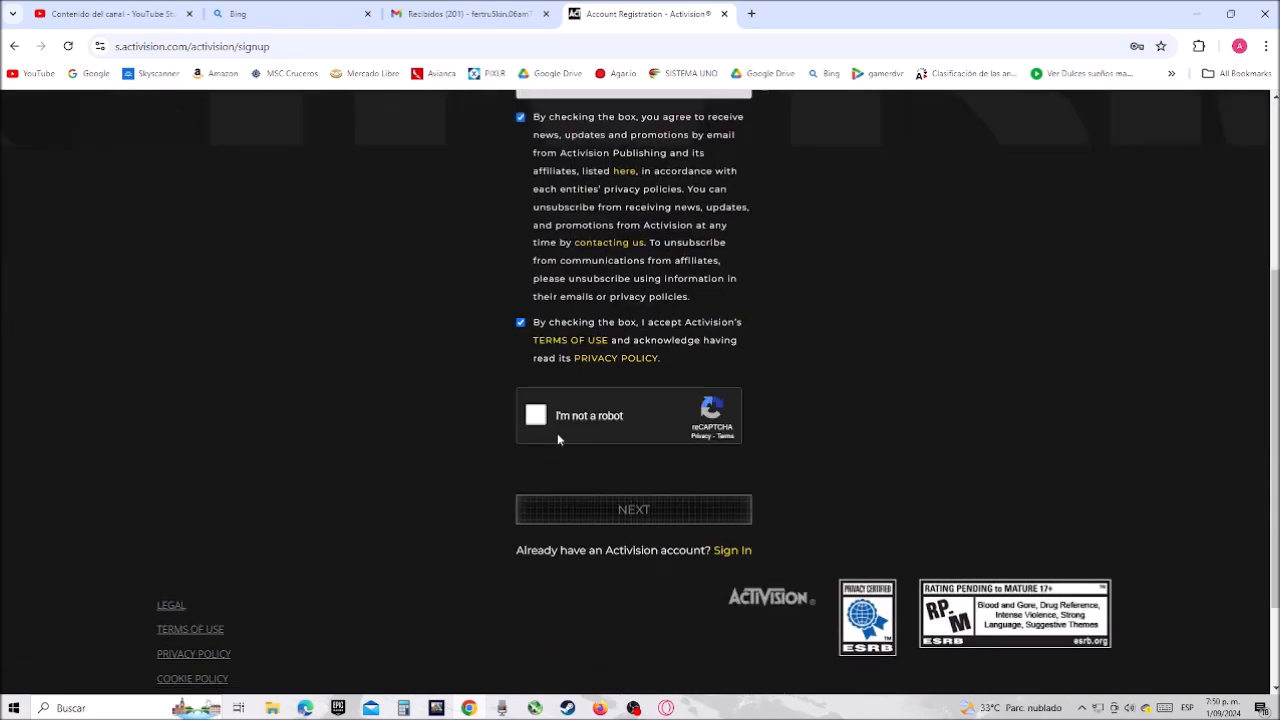
click(536, 414)
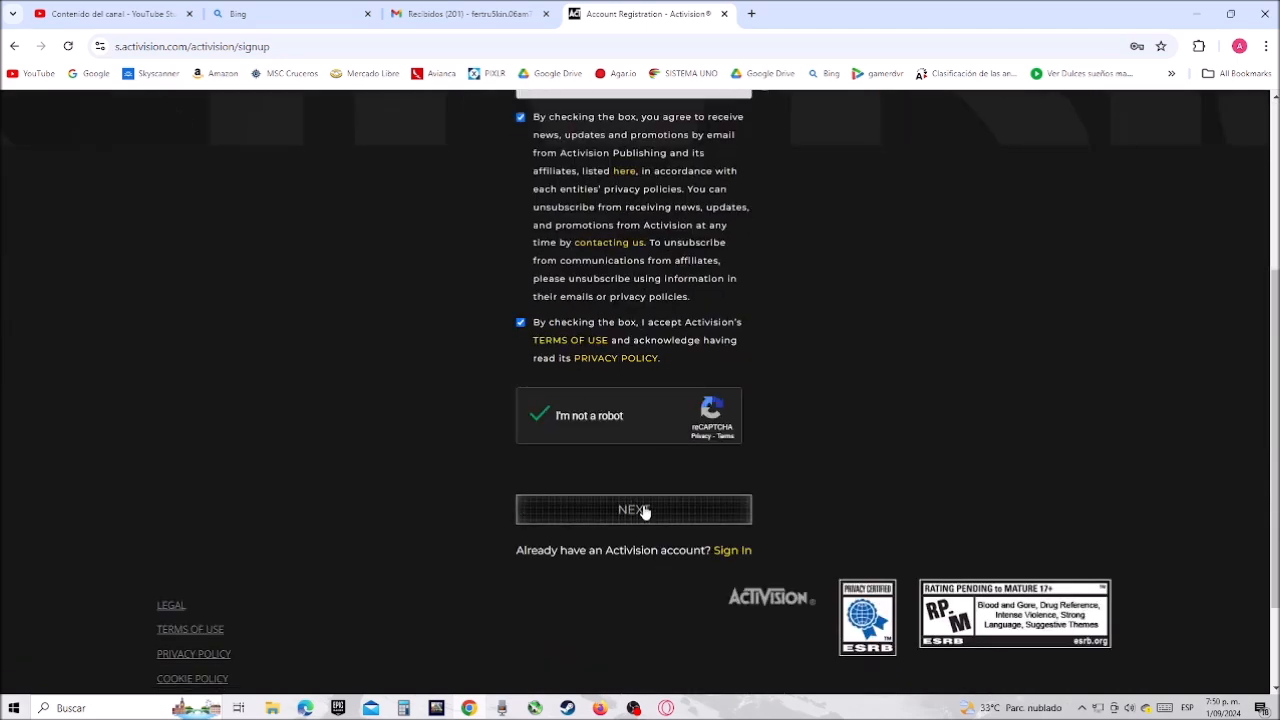
click(632, 510)
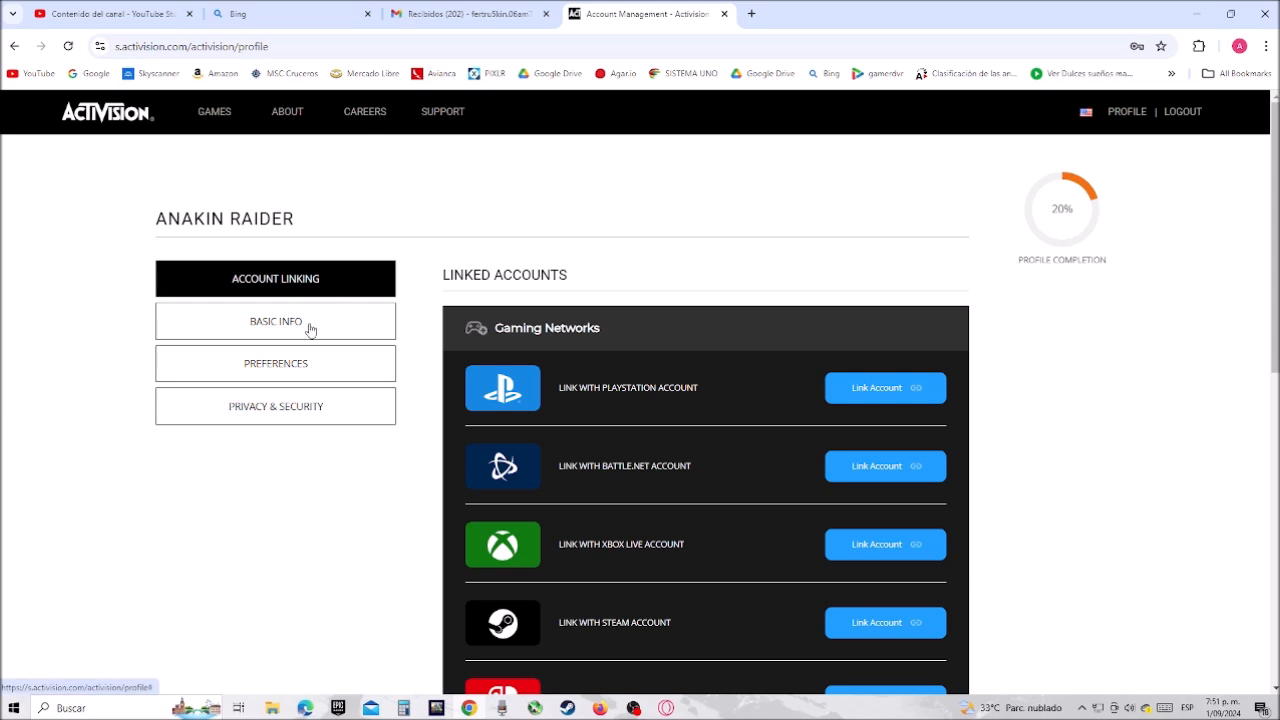
text(ÑÑÑÑÑÑÑ)
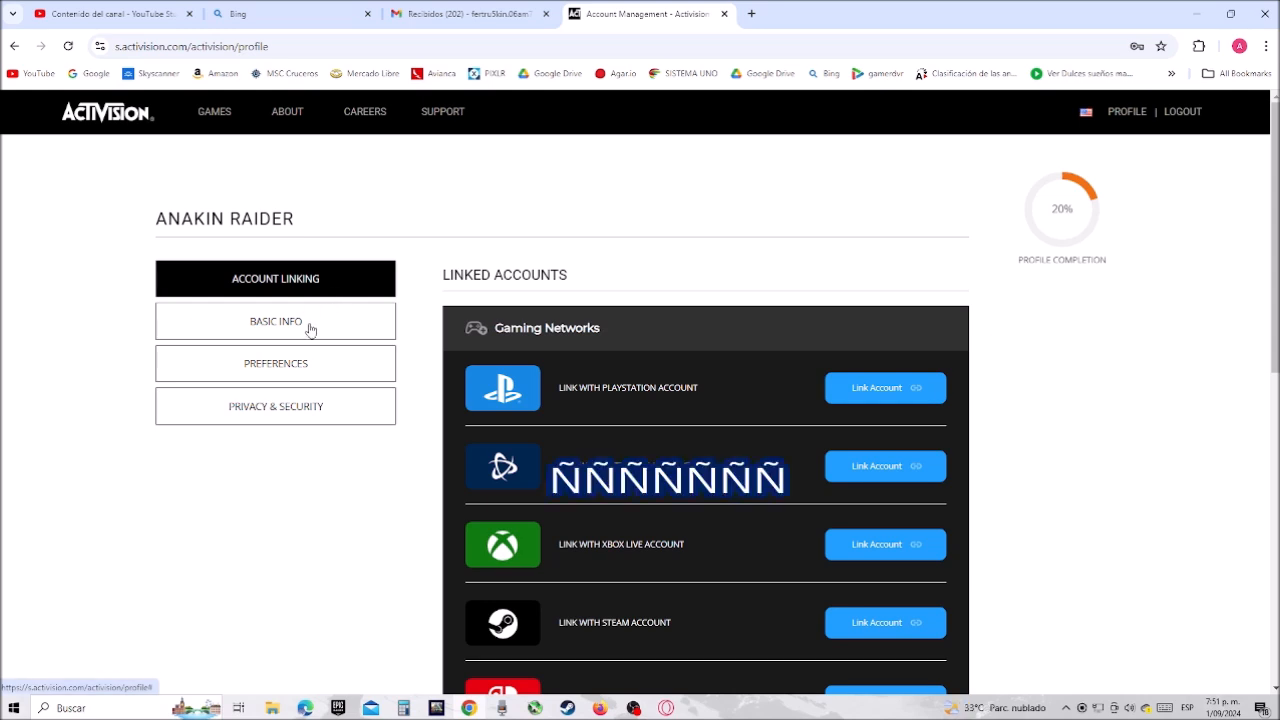
click(276, 320)
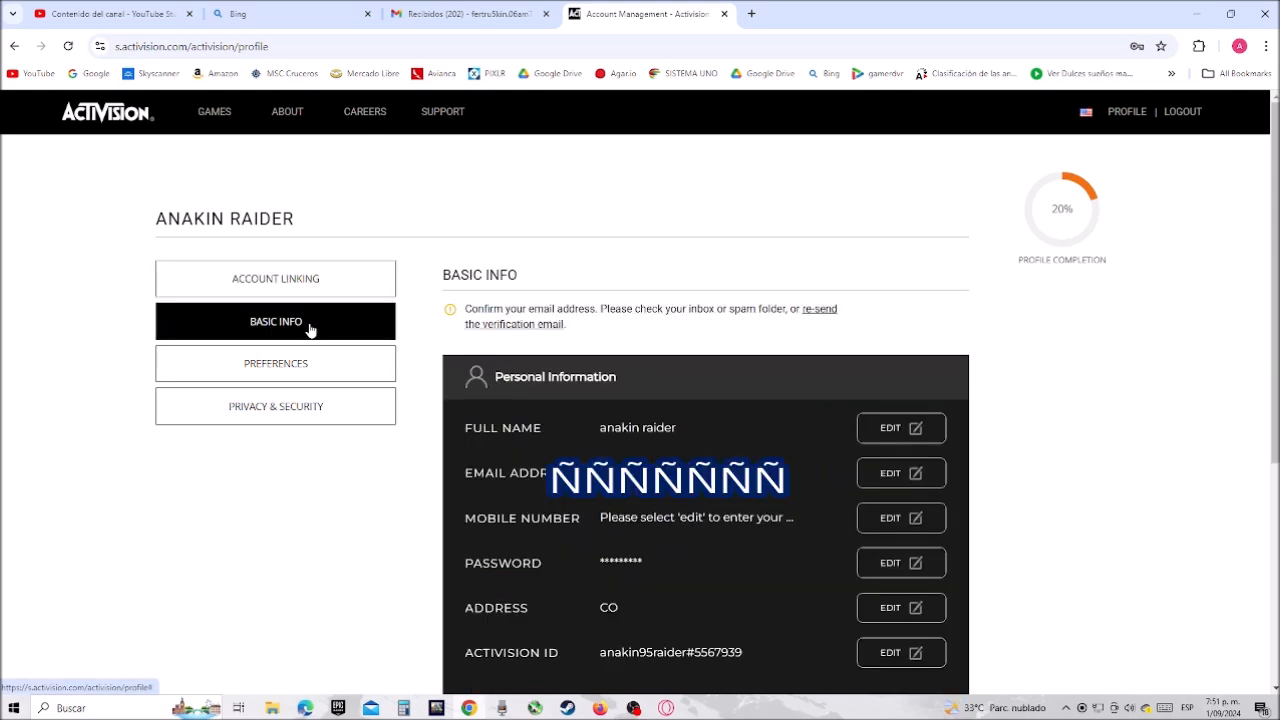
mouse_move(314, 332)
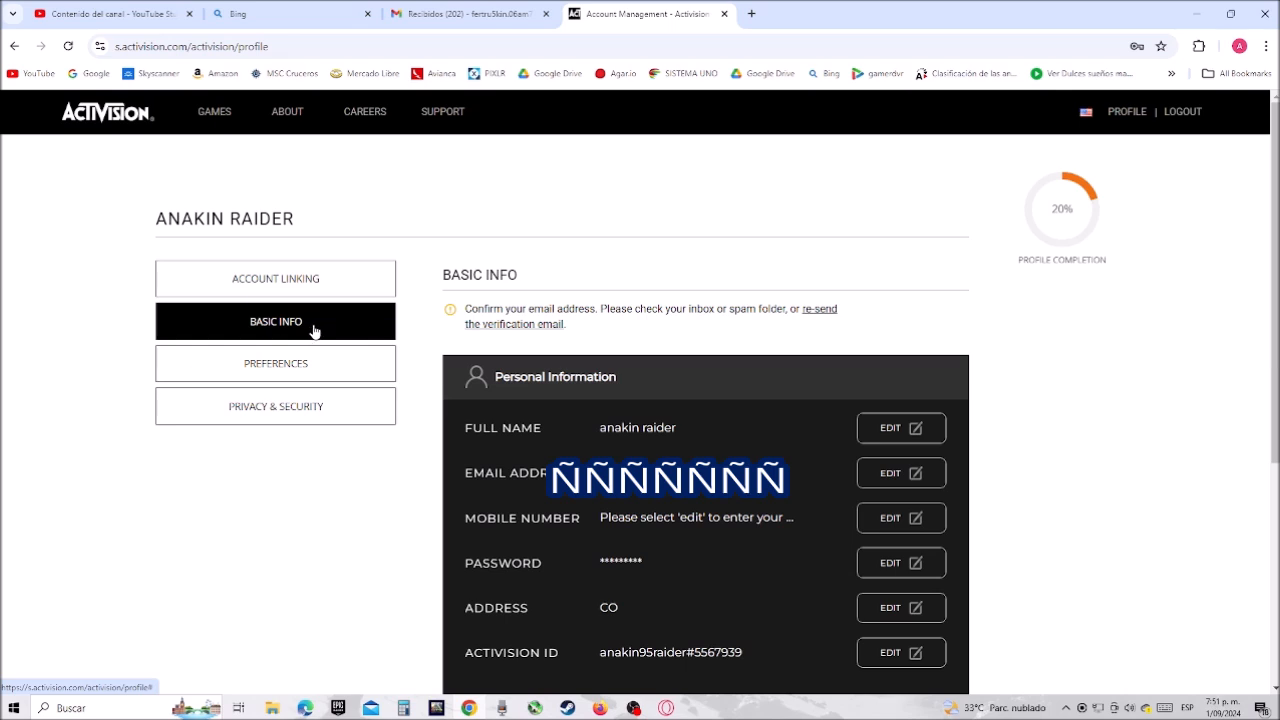
mouse_move(600, 652)
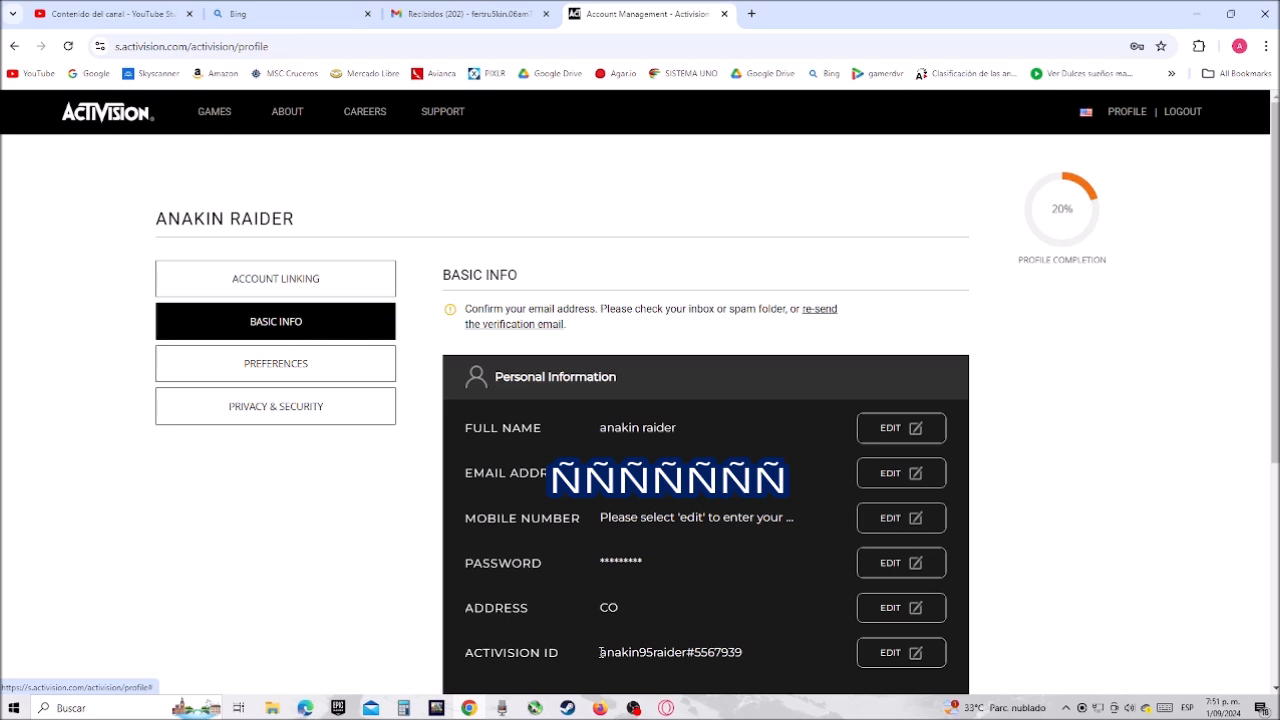